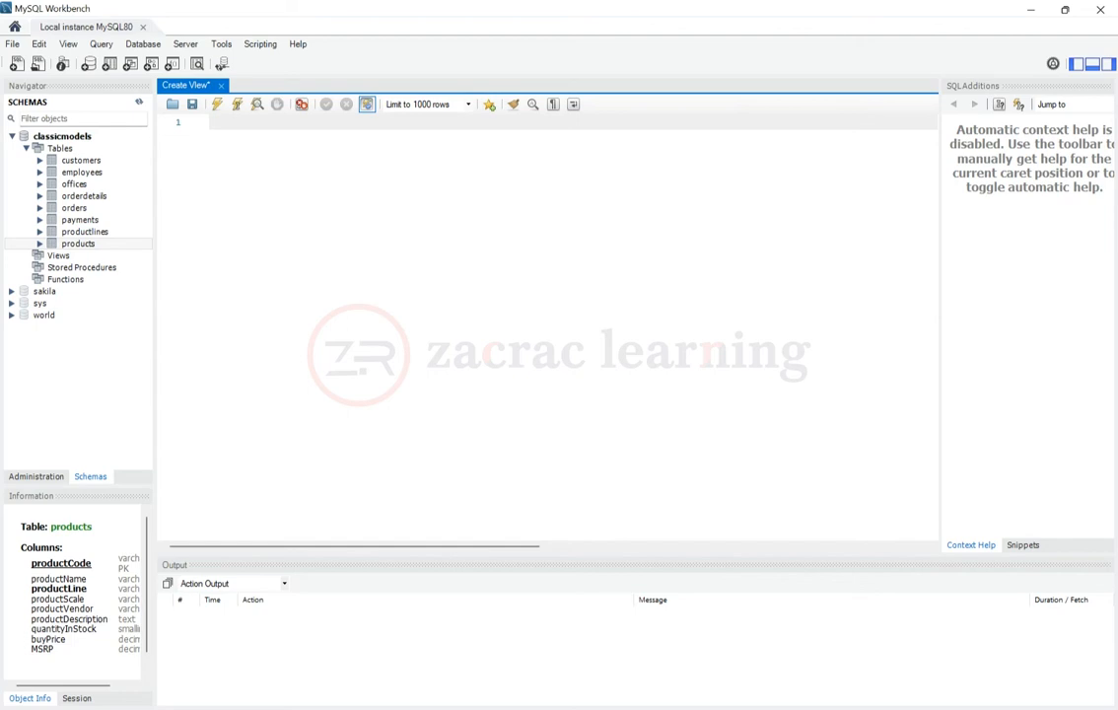
- Run 'select * from employees' to return all 23 employee rows
{"action": "left_click", "coordinate": [207, 122]}
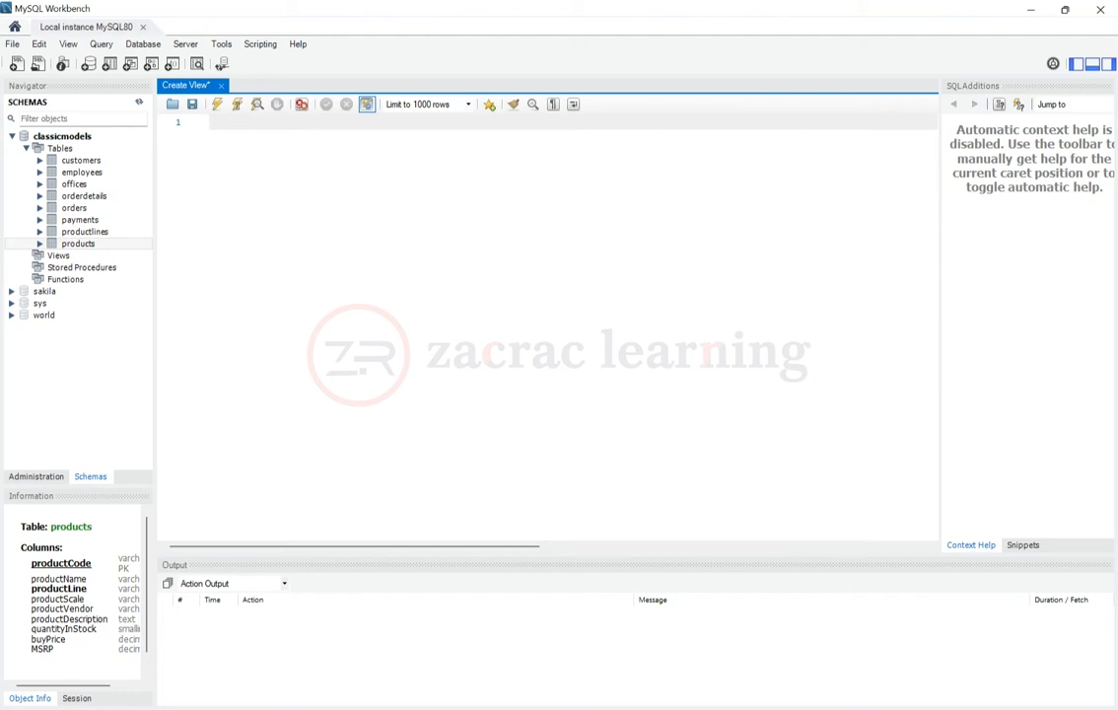
{"action": "left_click", "coordinate": [217, 123]}
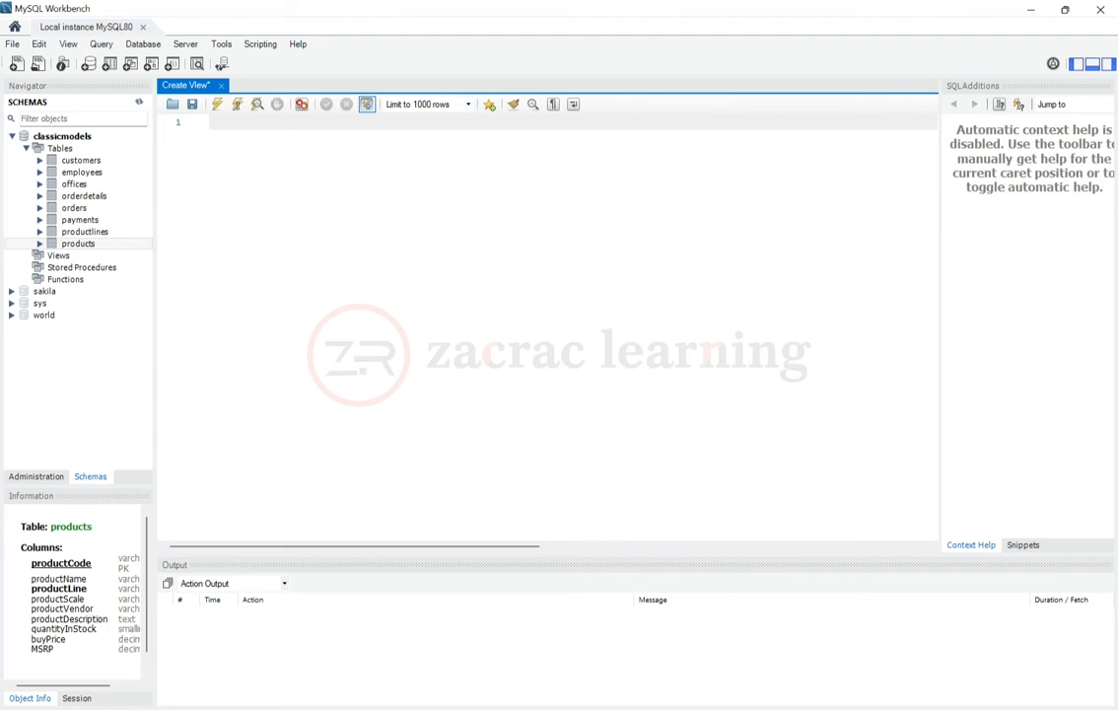
{"action": "type", "text": "select * f"}
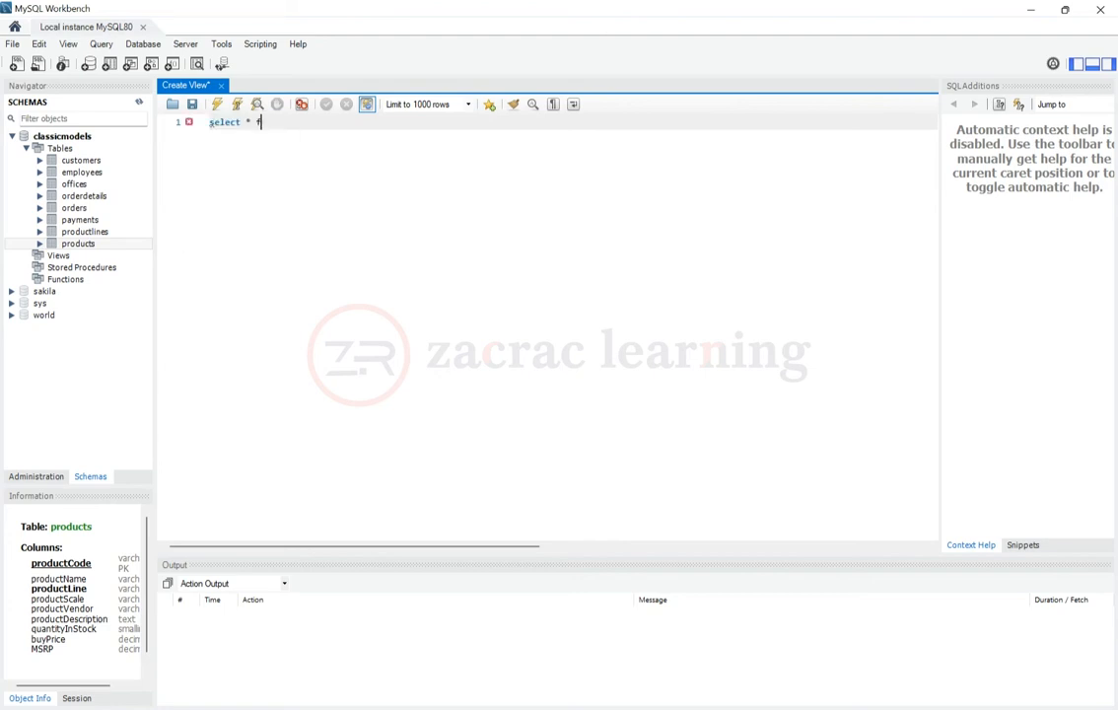
{"action": "type", "text": "rom employees"}
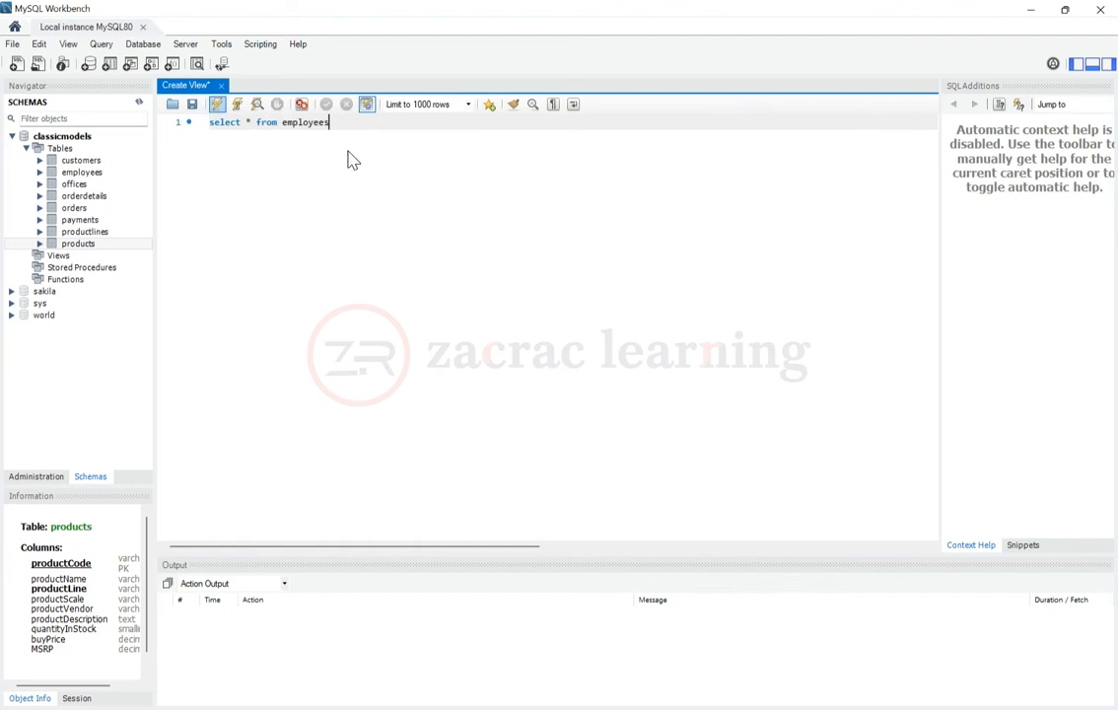
{"action": "left_click", "coordinate": [242, 103]}
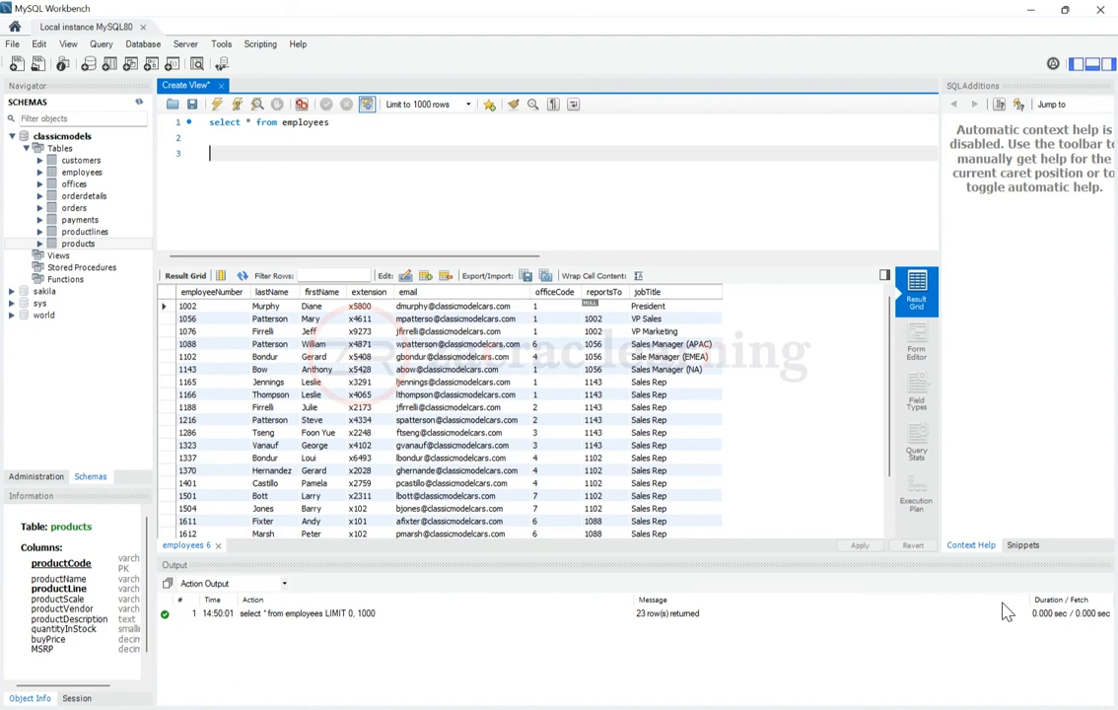
- Write CREATE VIEW V_Employee_SalesRep as select * from employees where jobTitle = 'Sales Rep'; and mark it
{"action": "type", "text": "CREATE V"}
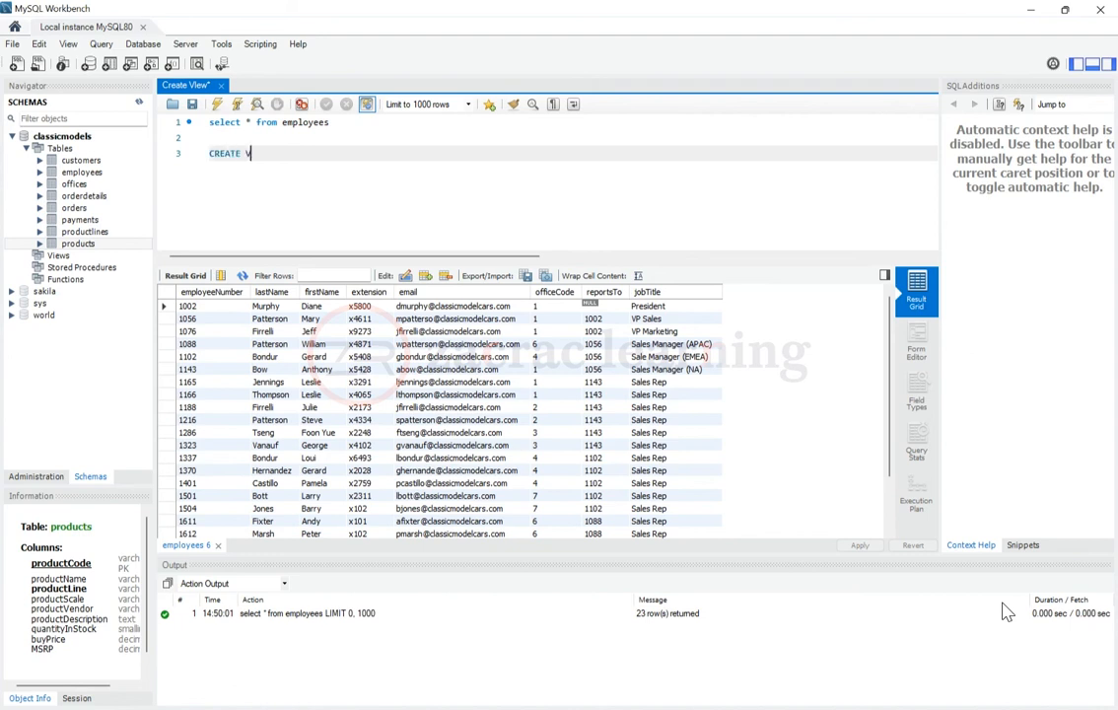
{"action": "type", "text": "IEW"}
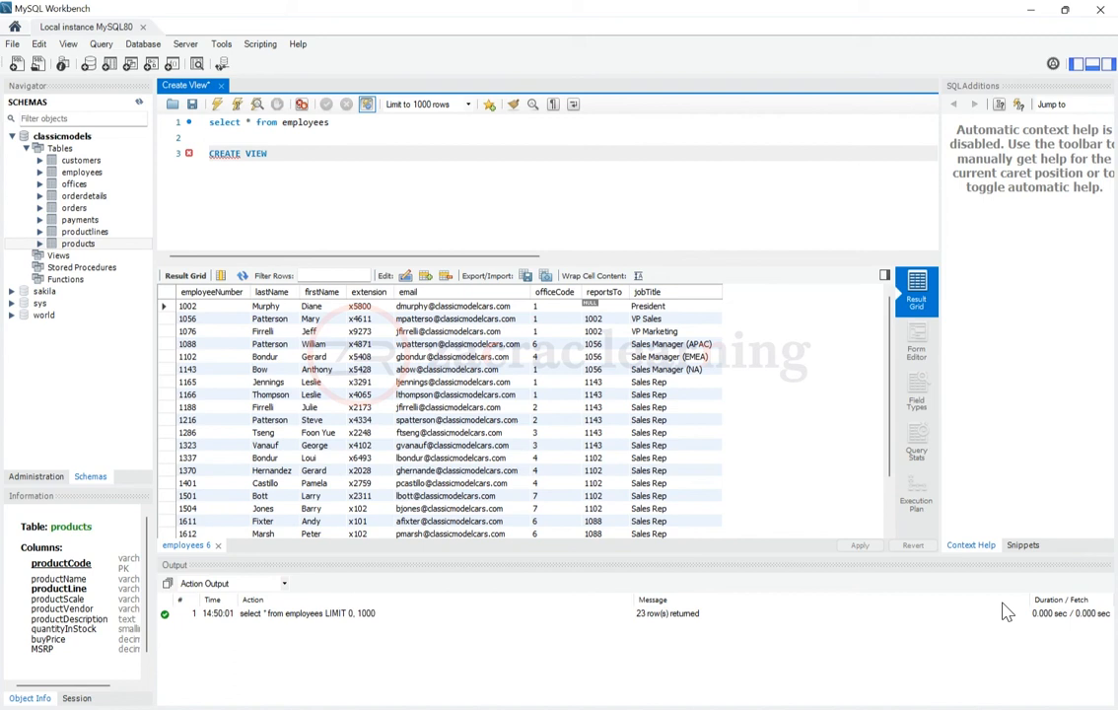
{"action": "type", "text": "V_Emplo"}
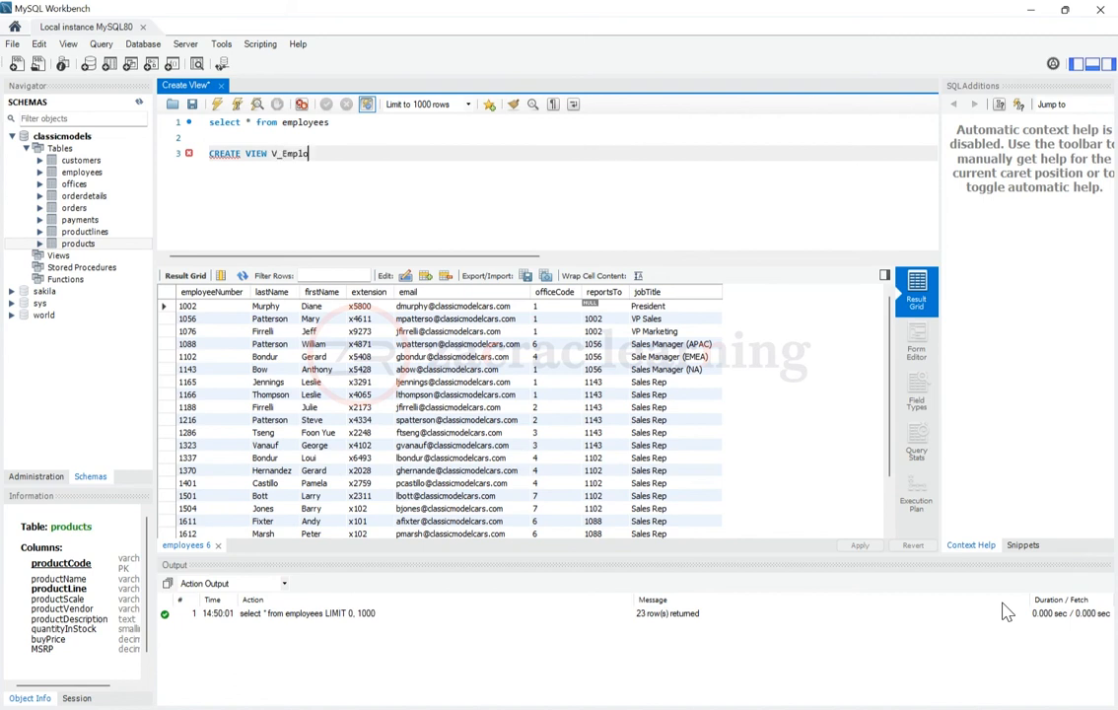
{"action": "type", "text": "yee"}
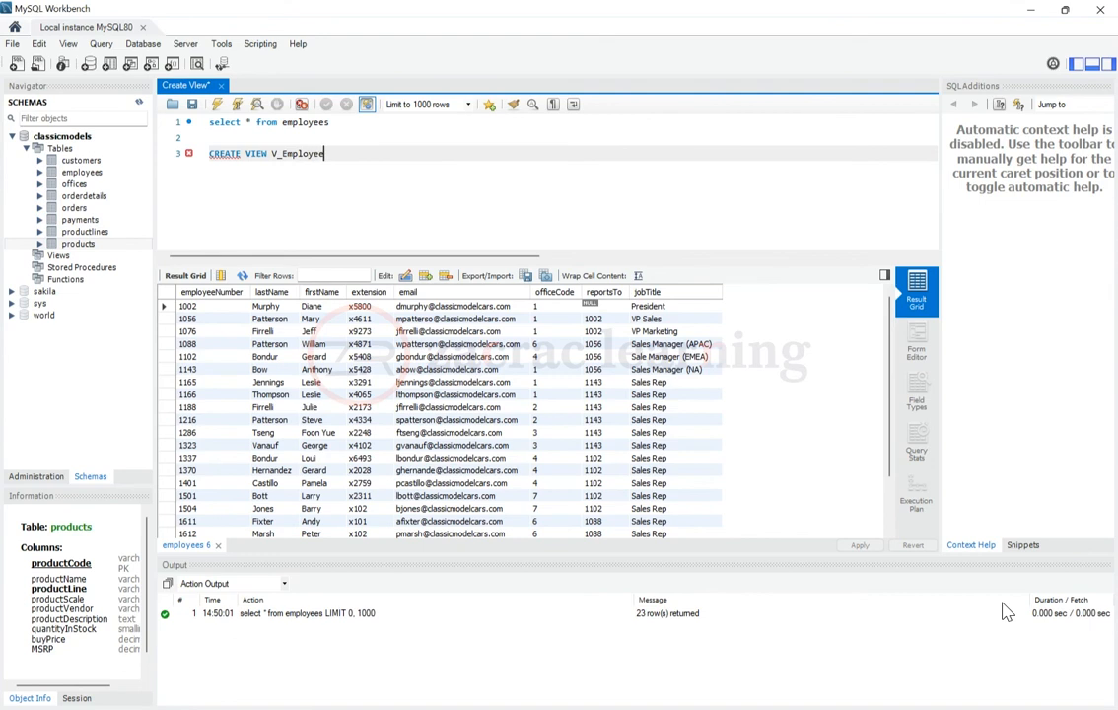
{"action": "type", "text": "_SalesRep"}
{"action": "left_click", "coordinate": [568, 122]}
{"action": "type", "text": ";"}
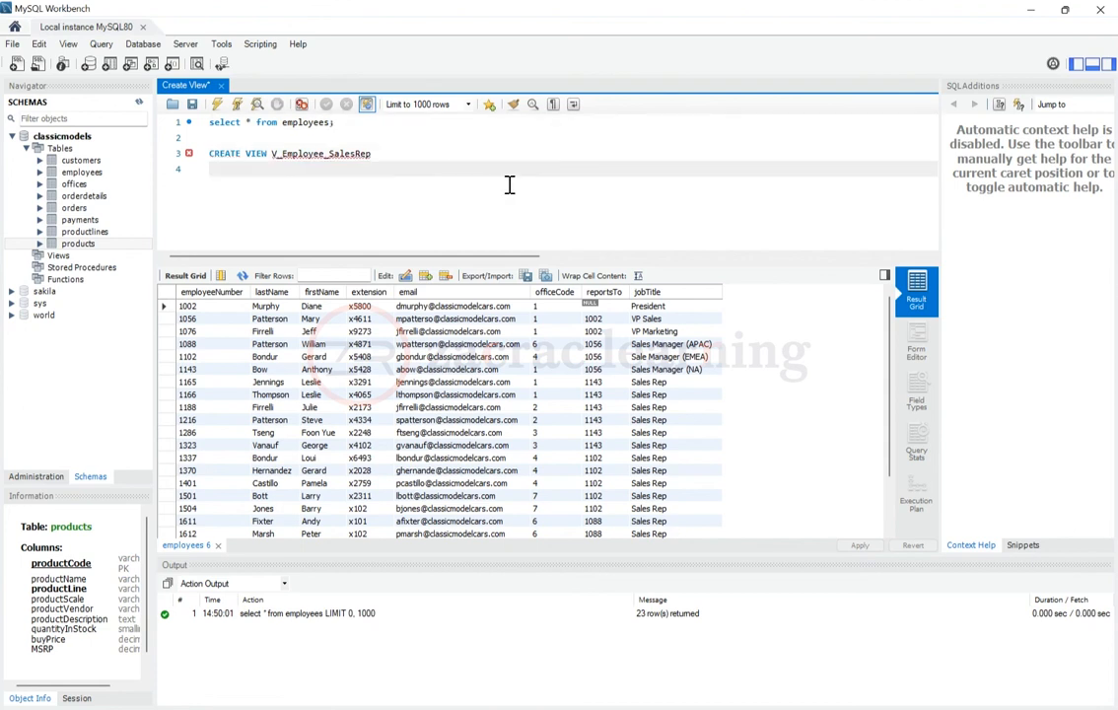
{"action": "type", "text": "as"}
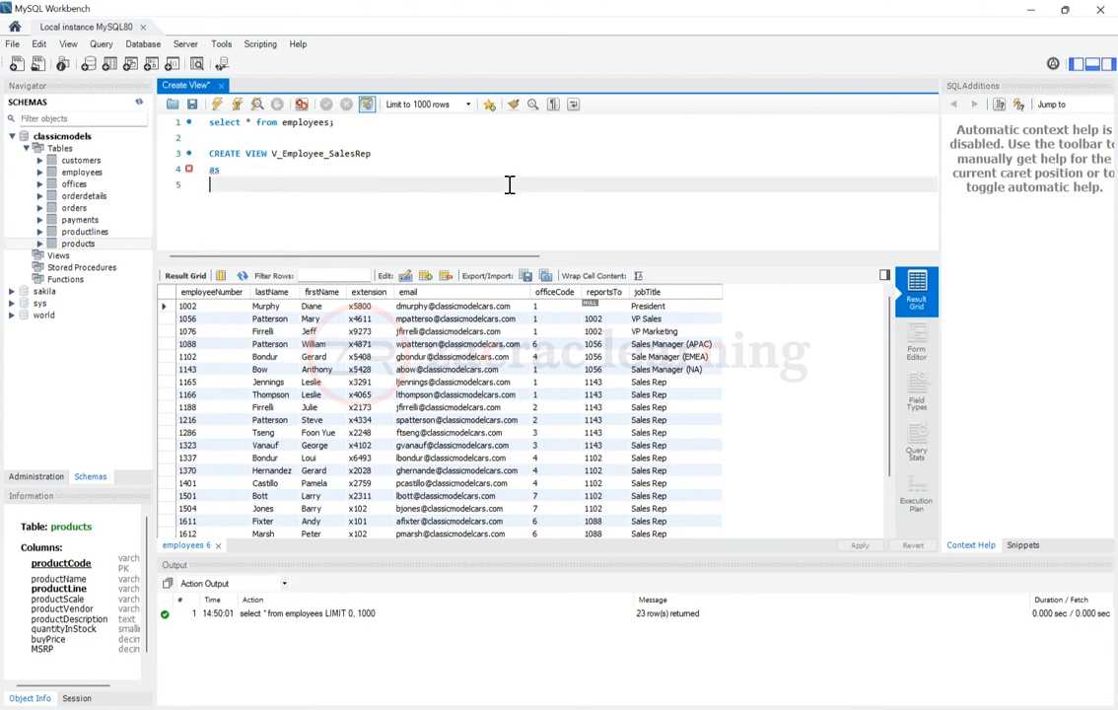
{"action": "type", "text": "select * fro"}
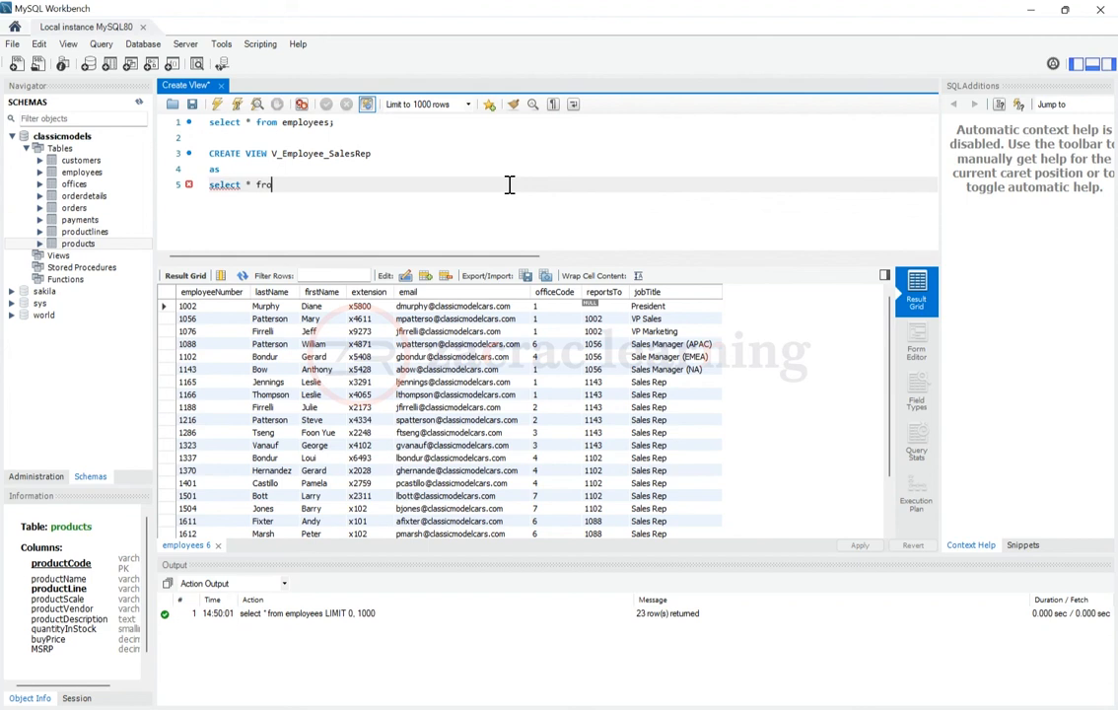
{"action": "type", "text": "m"}
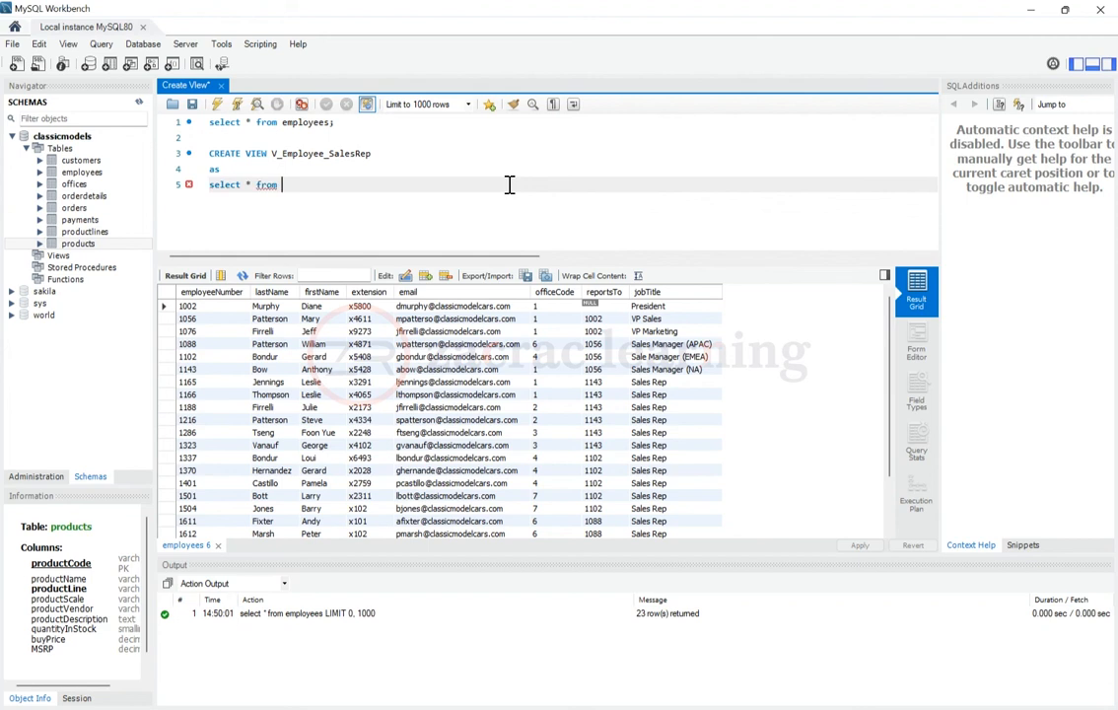
{"action": "type", "text": "employees where"}
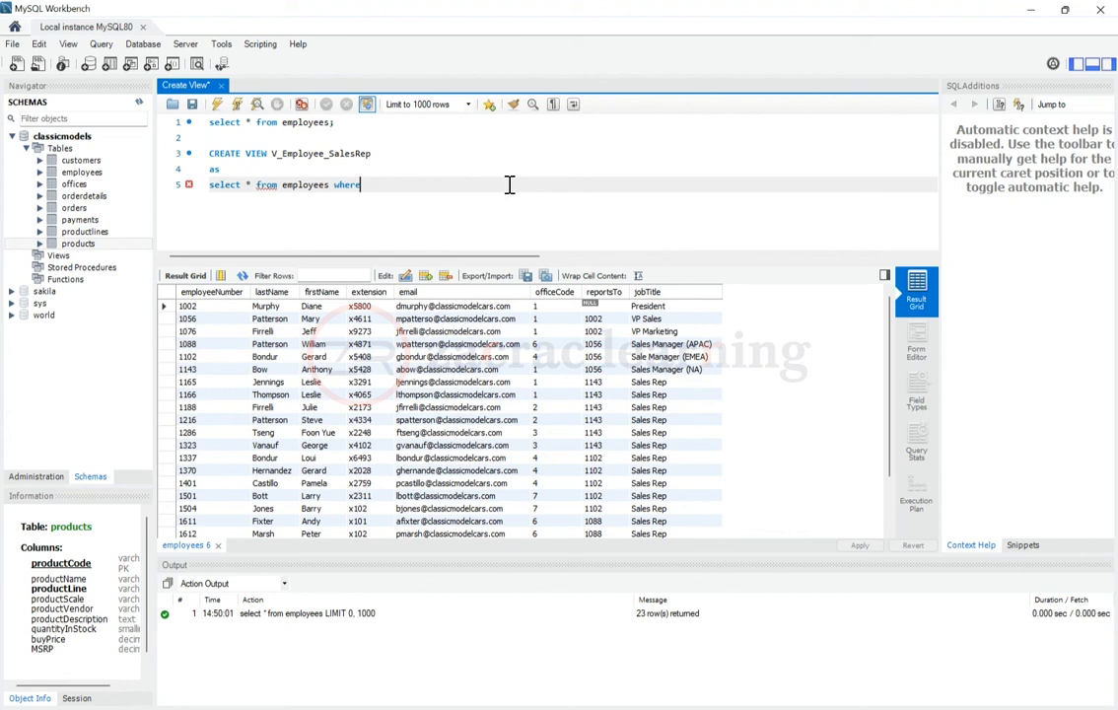
{"action": "type", "text": "jobti"}
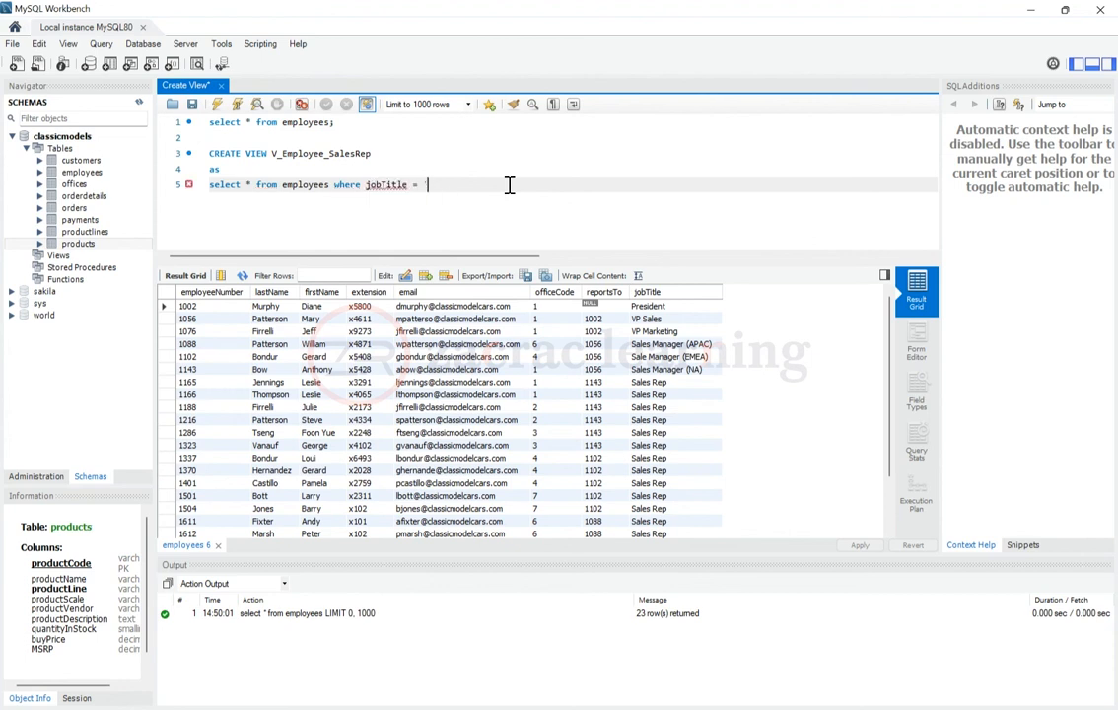
{"action": "type", "text": "Sales Rep"}
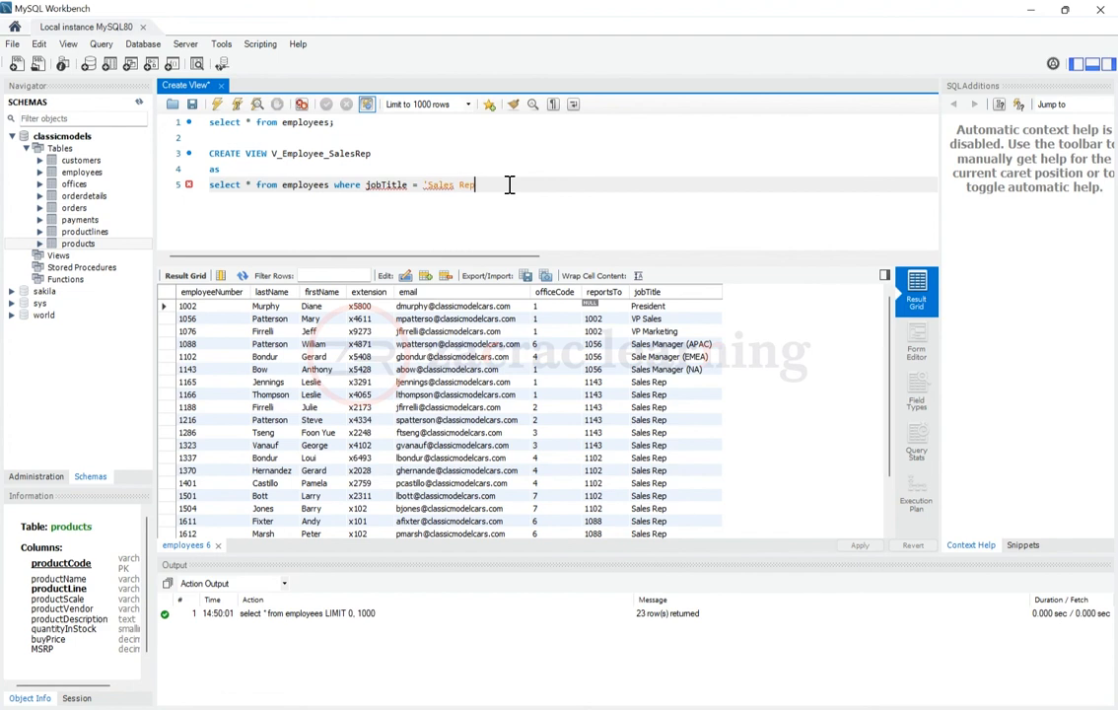
{"action": "type", "text": "';"}
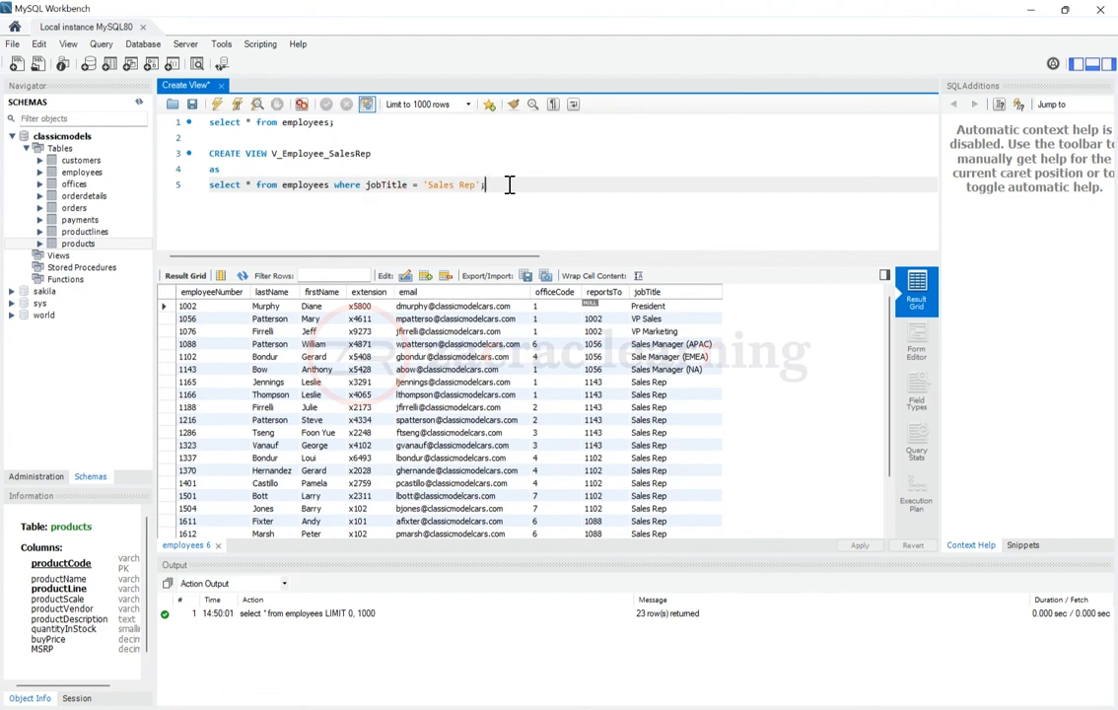
{"action": "mouse_move", "coordinate": [761, 278]}
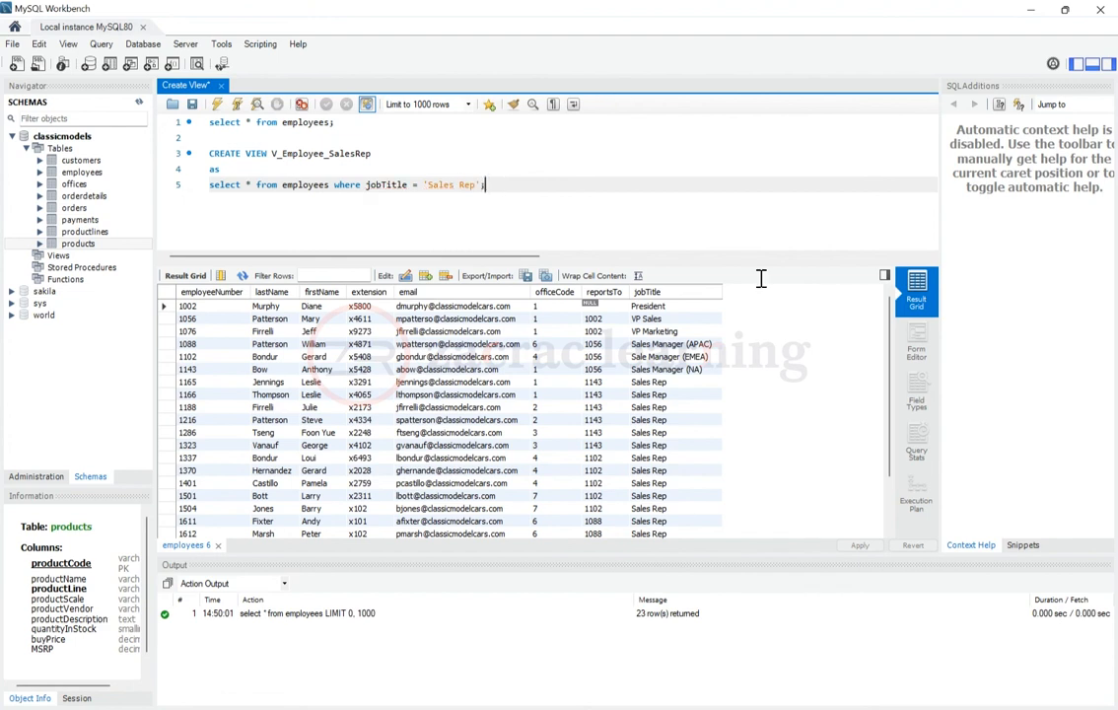
{"action": "left_click_drag", "start_coordinate": [209, 154], "coordinate": [485, 185]}
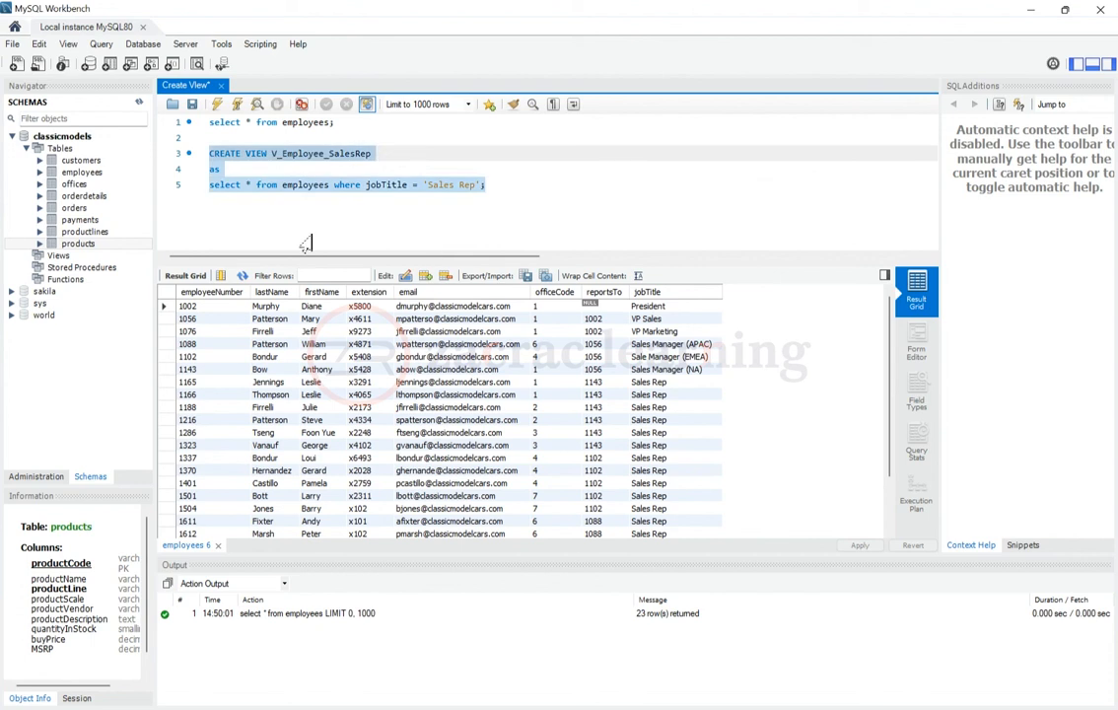
{"action": "mouse_move", "coordinate": [276, 260]}
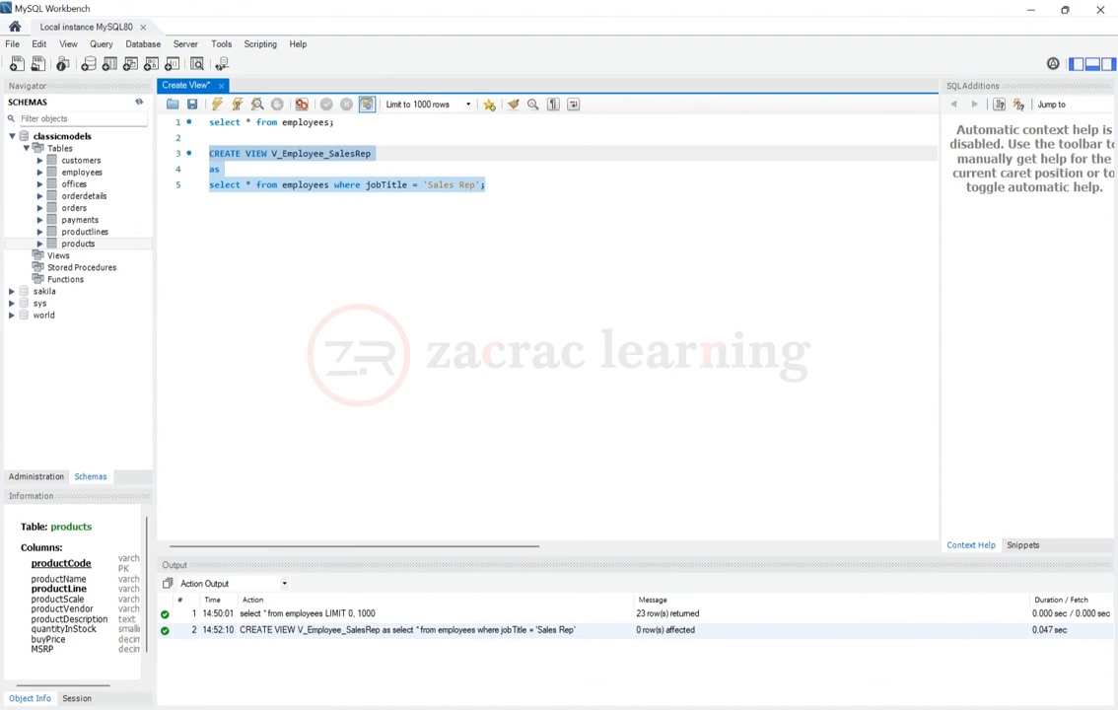
{"action": "mouse_move", "coordinate": [659, 392]}
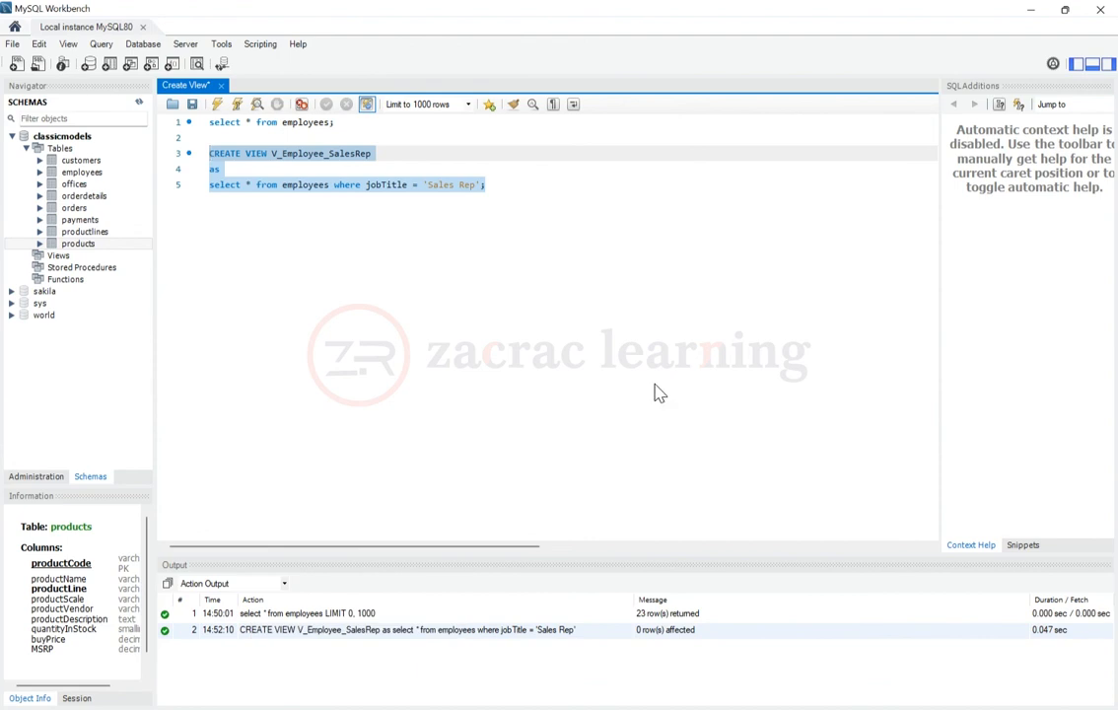
{"action": "mouse_move", "coordinate": [458, 319]}
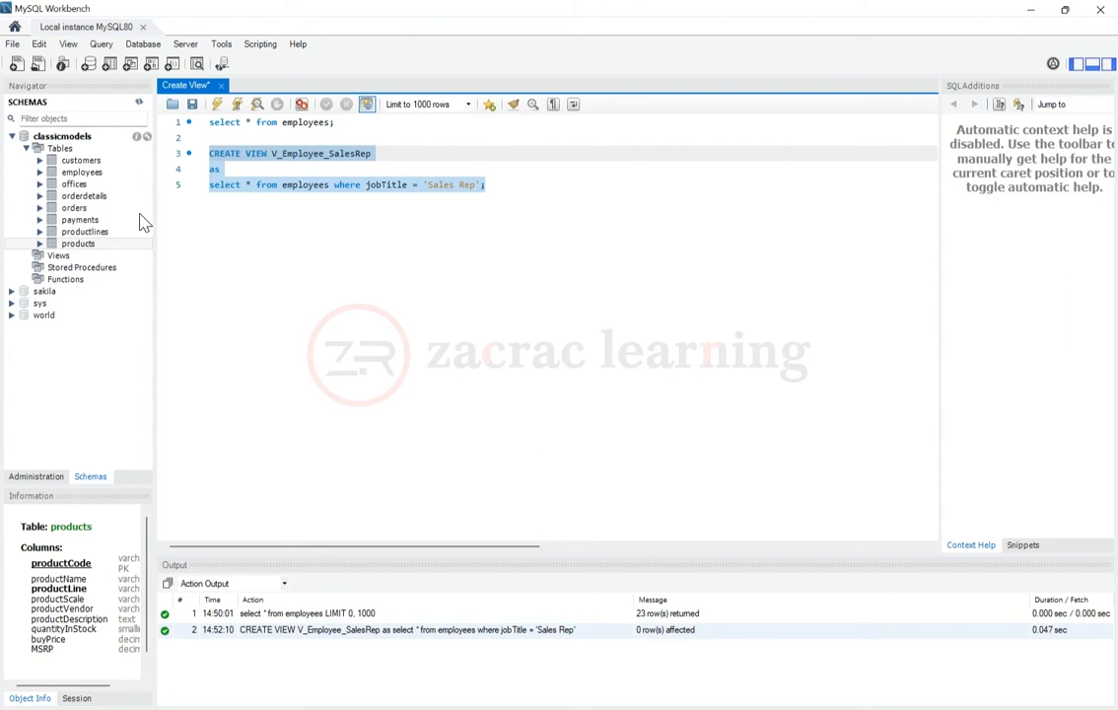
{"action": "mouse_move", "coordinate": [119, 217]}
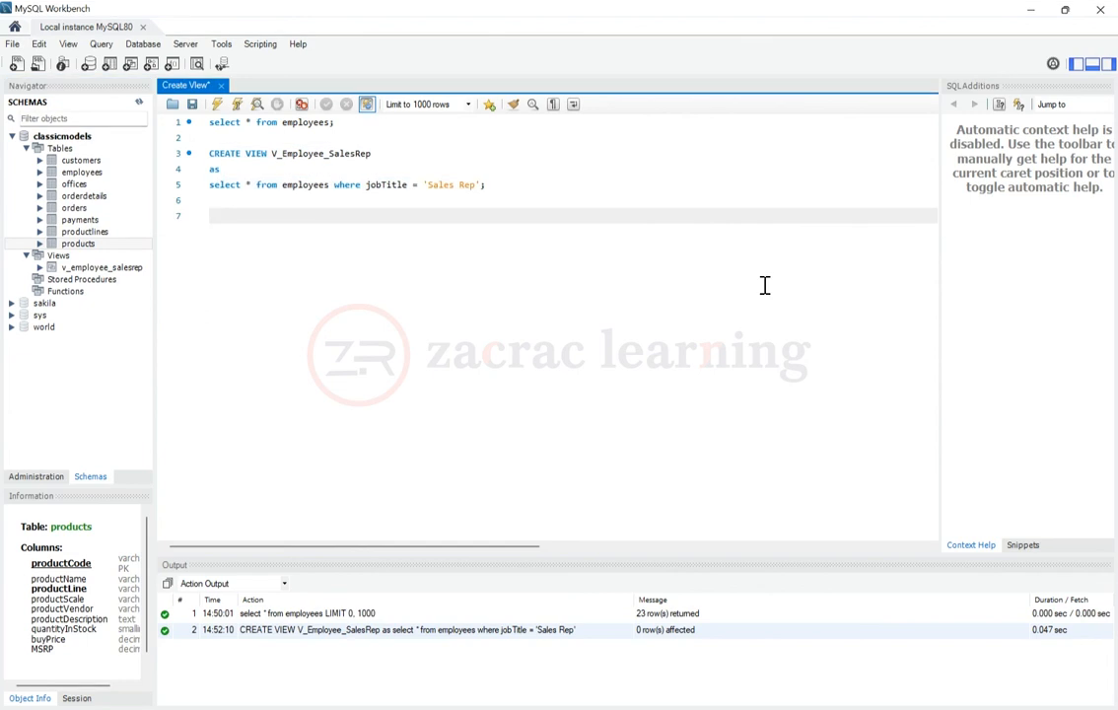
- Write 'select * from v_employee_salesrep;' on a new line below the view statement
{"action": "type", "text": "select * from"}
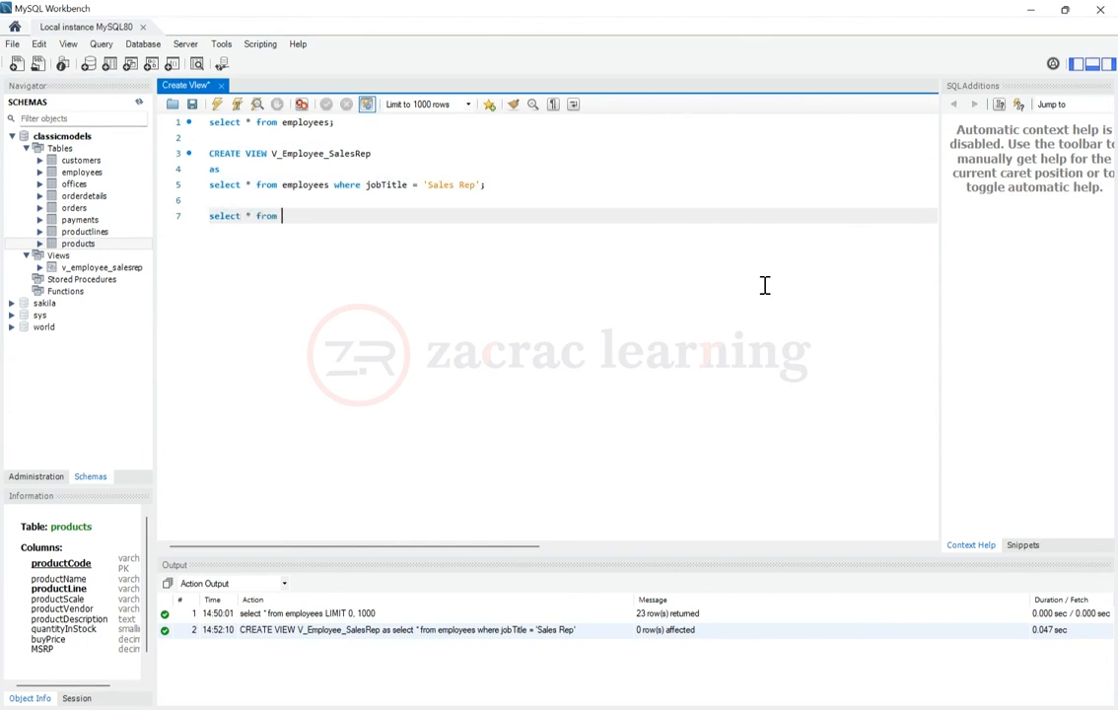
{"action": "type", "text": "v_employee_salesrep"}
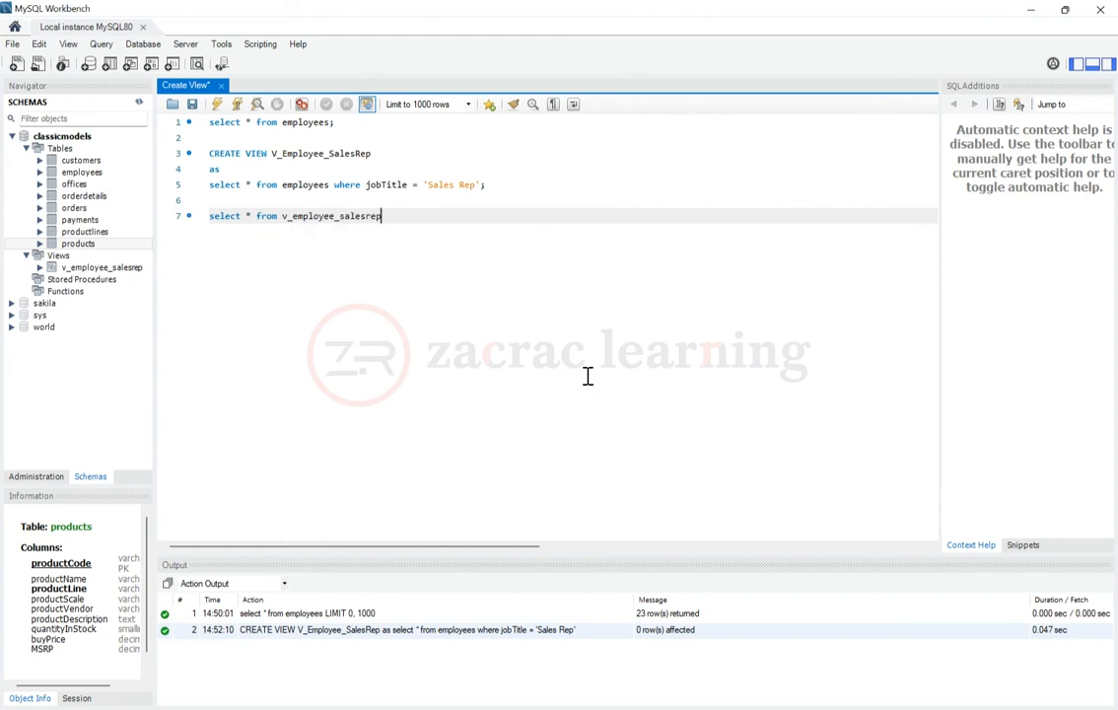
{"action": "type", "text": ";"}
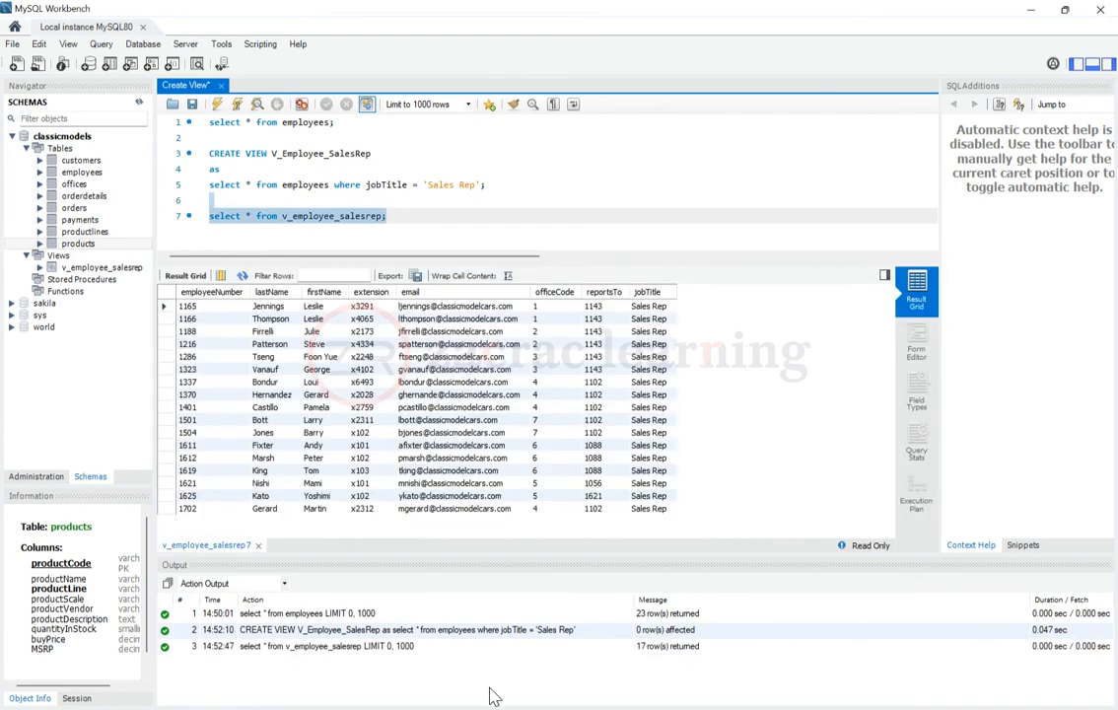
{"action": "mouse_move", "coordinate": [604, 688]}
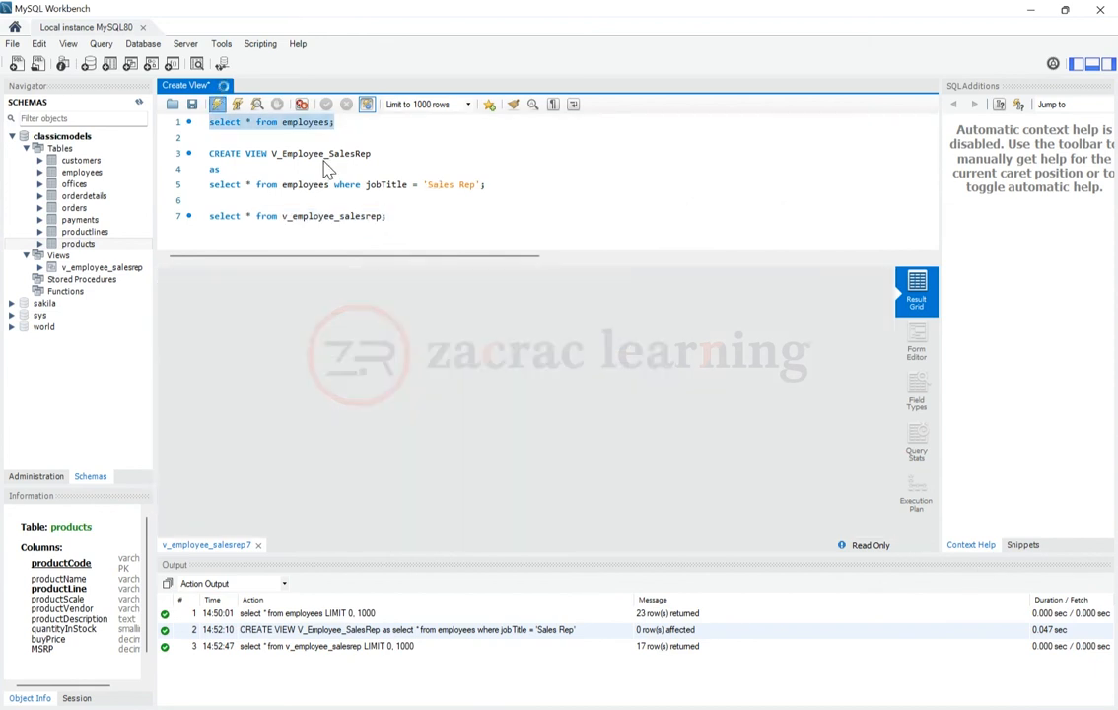
- Re-execute the employees query (23 rows), then the v_employee_salesrep query (17 Sales Rep rows)
{"action": "left_click", "coordinate": [233, 103]}
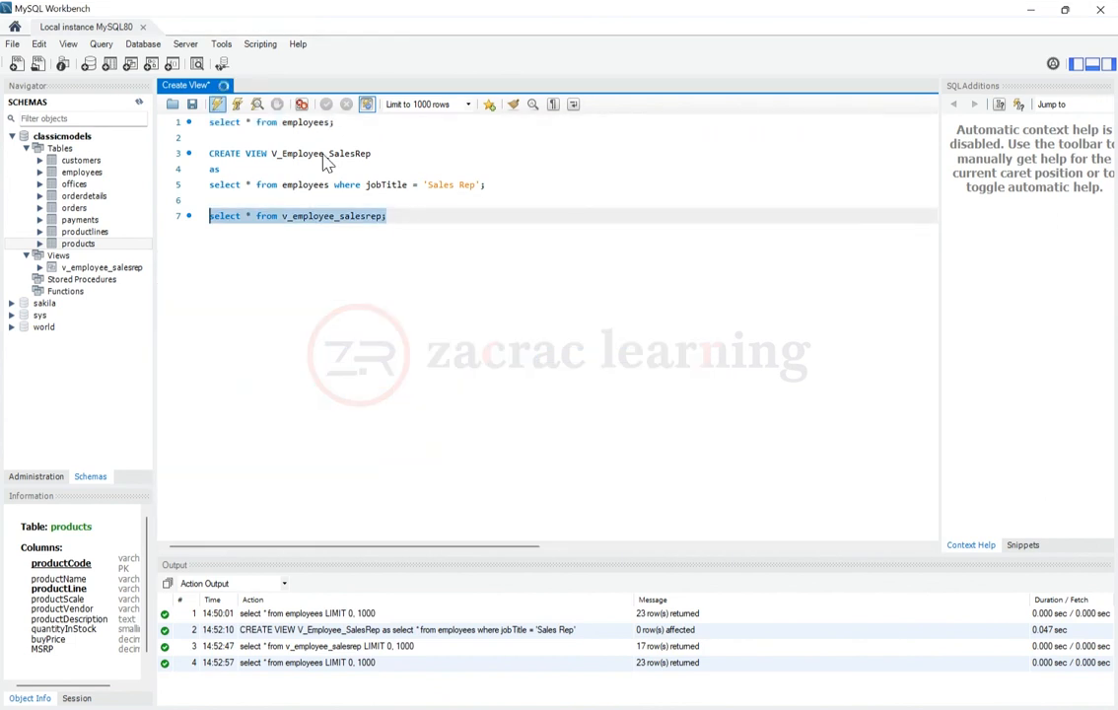
{"action": "left_click", "coordinate": [241, 102]}
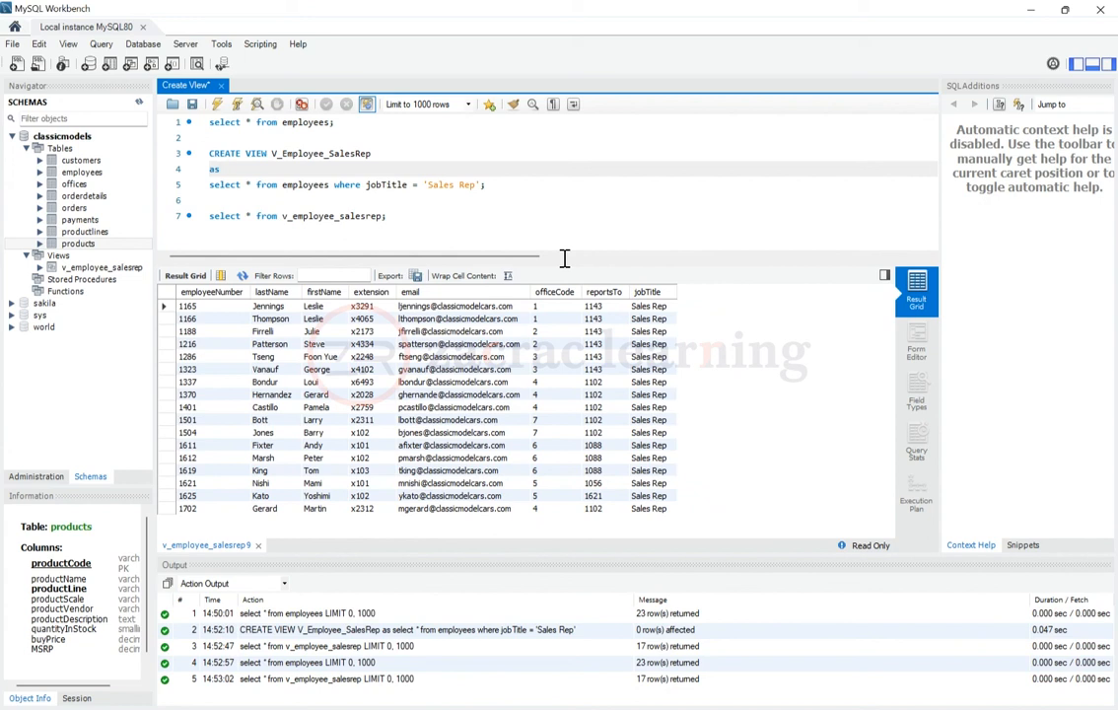
{"action": "left_click", "coordinate": [221, 169]}
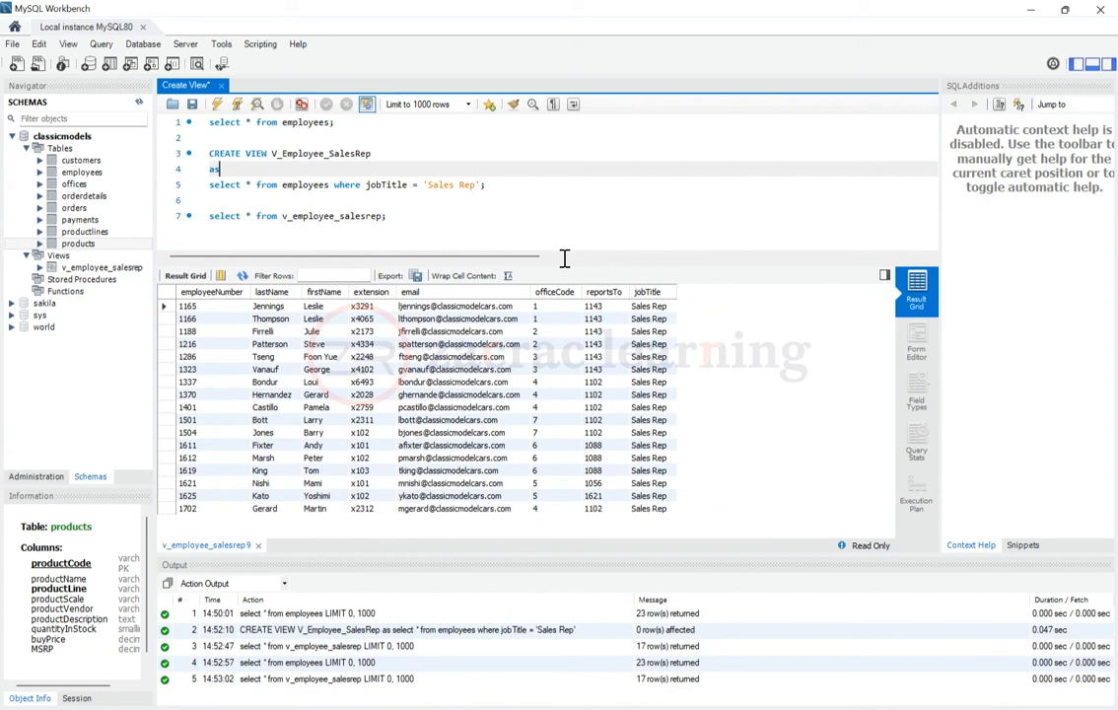